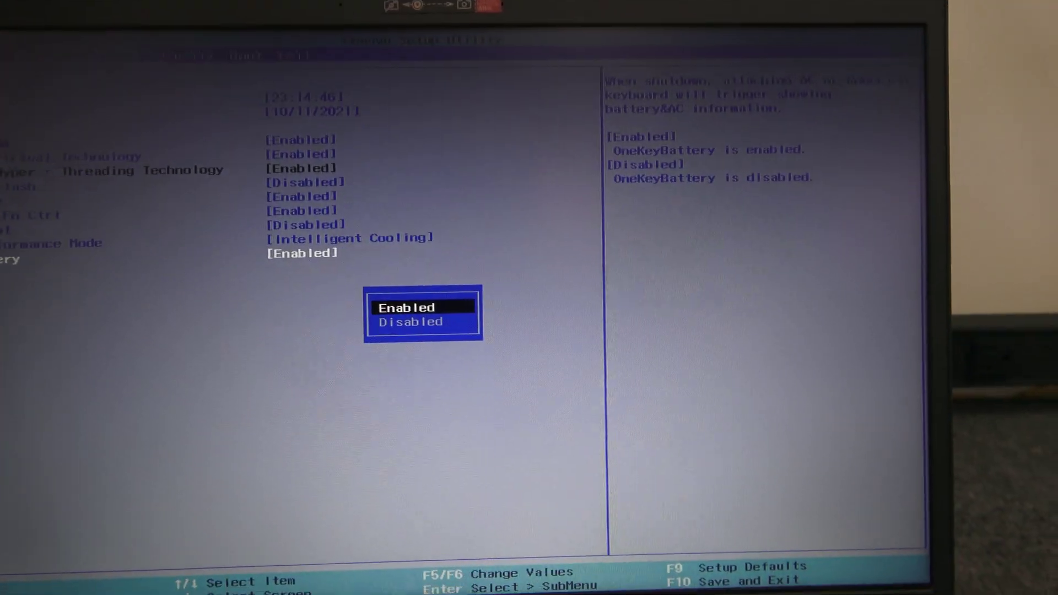
- Change the OneKeyBattery option from Enabled to Disabled
{"action": "key", "text": "Down"}
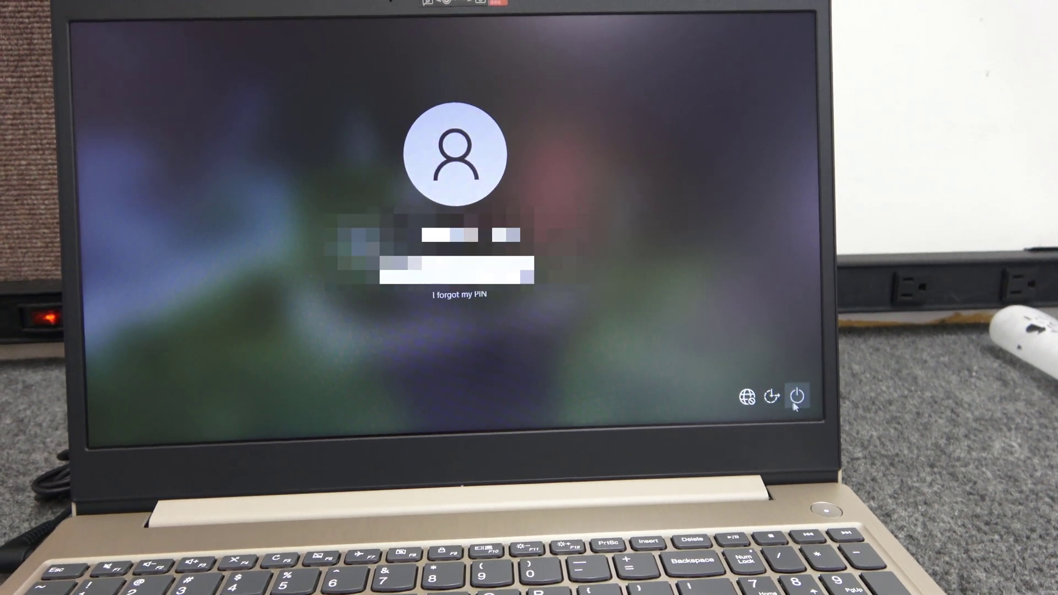
- Bring up the lock screen power menu with sleep, shut down and restart options
{"action": "left_click", "coordinate": [797, 397]}
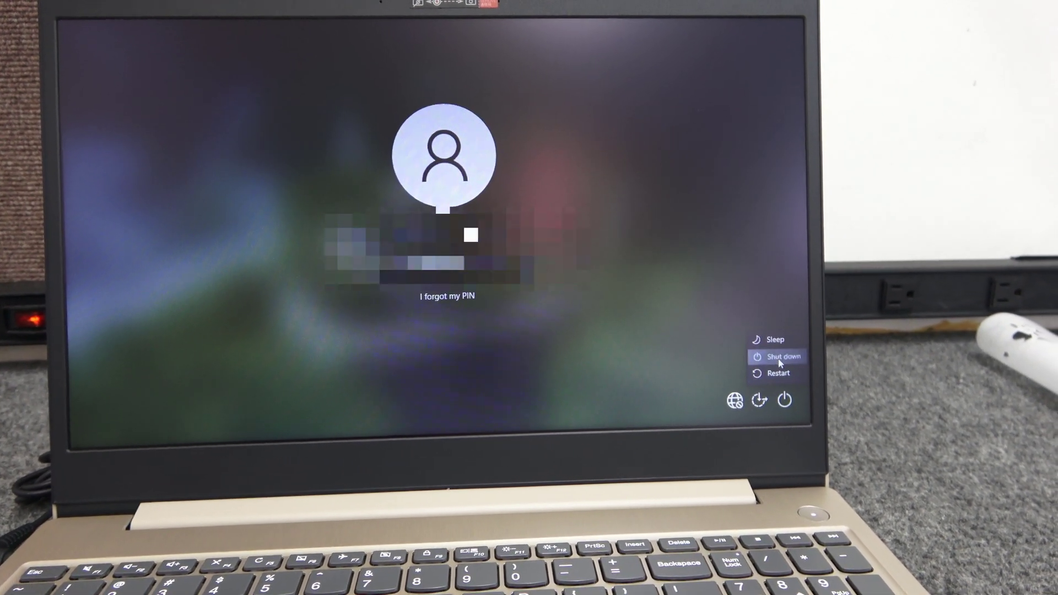